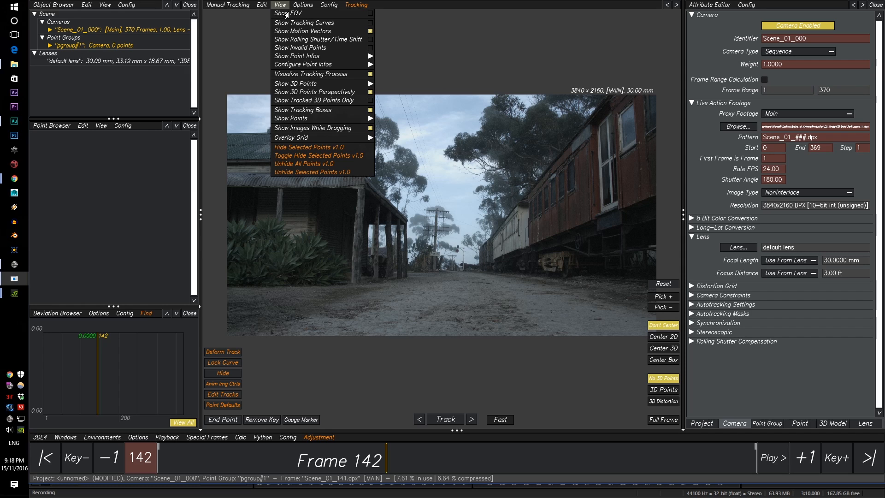
Untick Show FOV in the Manual Tracking View menu to hide the FOV overlay.
left_click(280, 4)
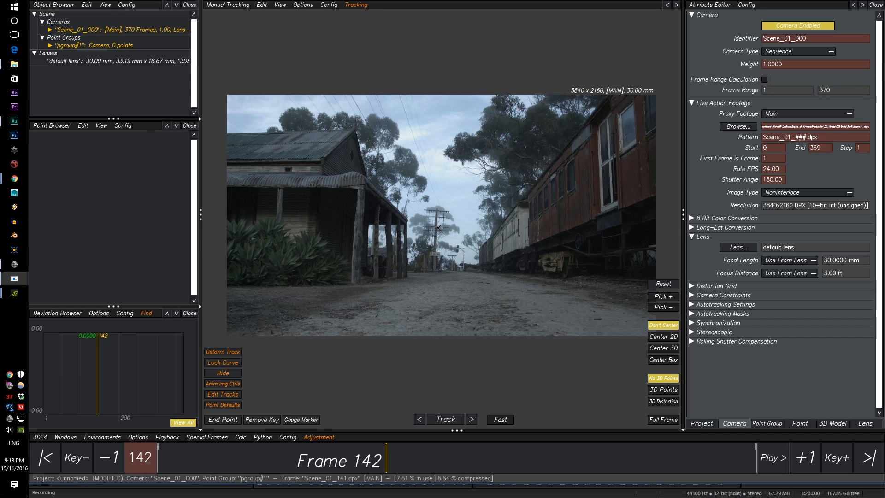
mouse_move(514, 320)
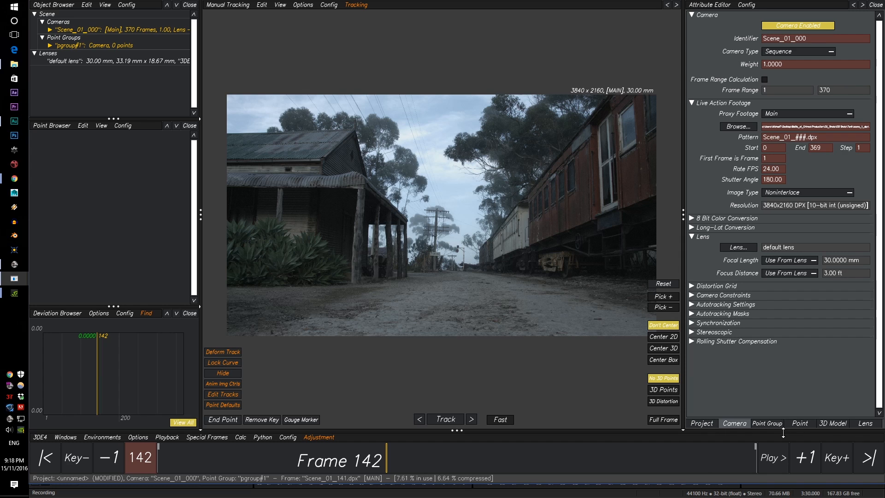
Show the default lens's Lens attributes: 33.19 × 18.67 mm filmback, 30 mm focal length.
left_click(865, 423)
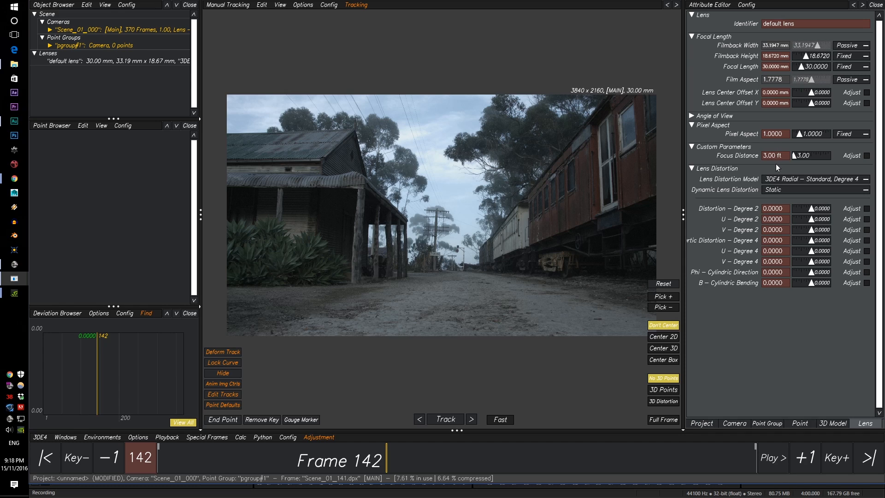
mouse_move(781, 129)
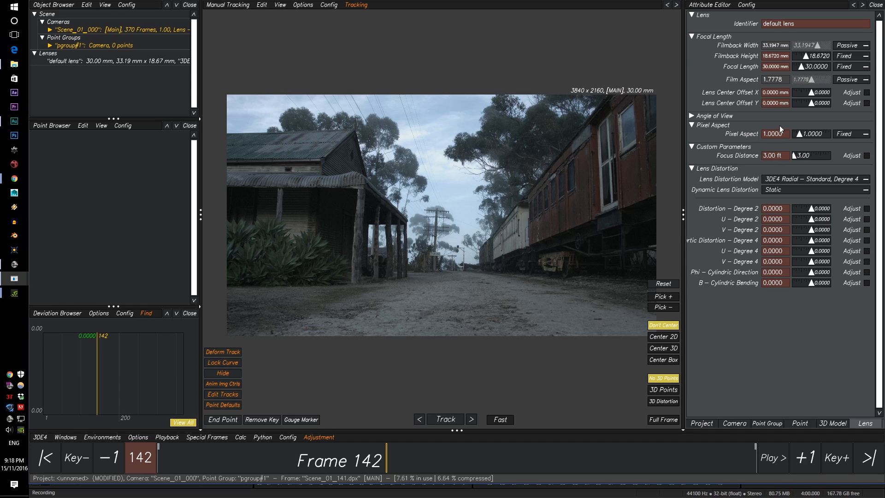
mouse_move(717, 137)
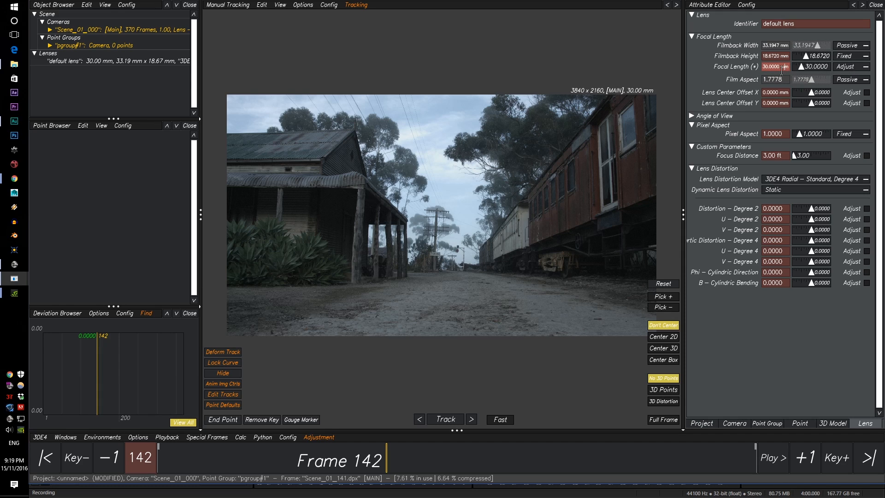
Select the default lens's 30 mm focal length value for replacement with 24.
triple_click(774, 66)
type("24.0000")
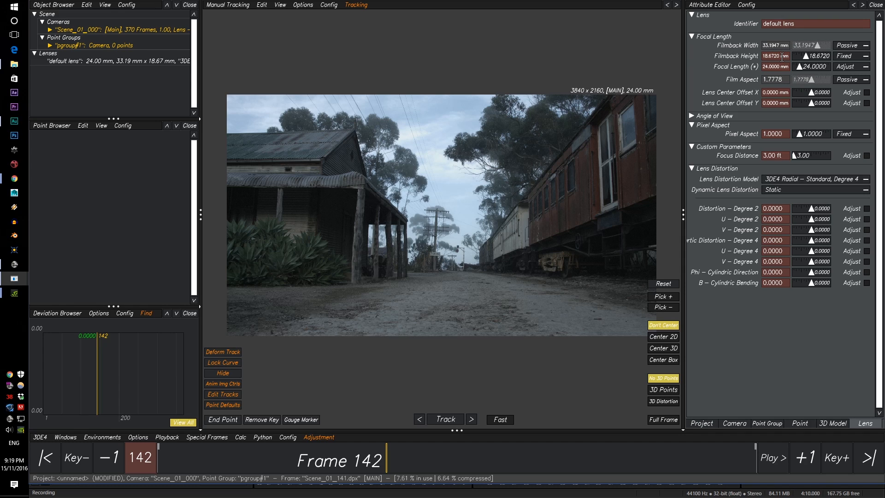
mouse_move(782, 65)
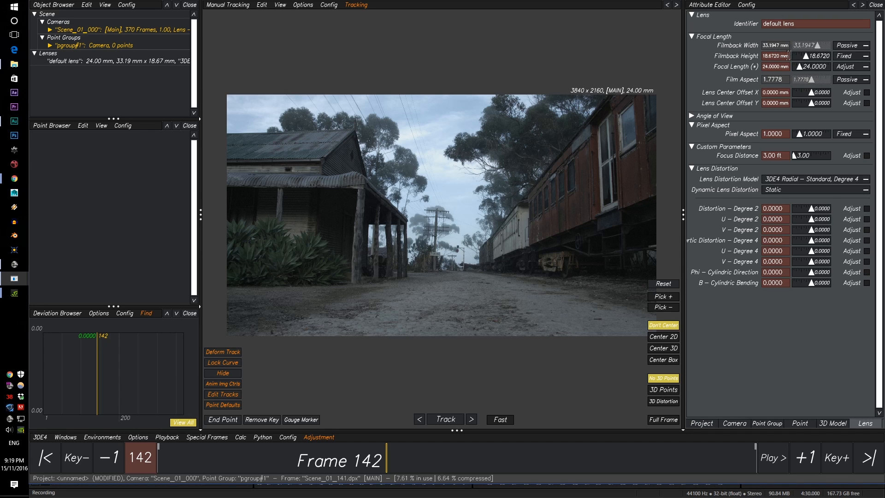
Edit the default lens filmback height value toward the 22 × 11.88 mm filmback.
left_click(775, 55)
type("1")
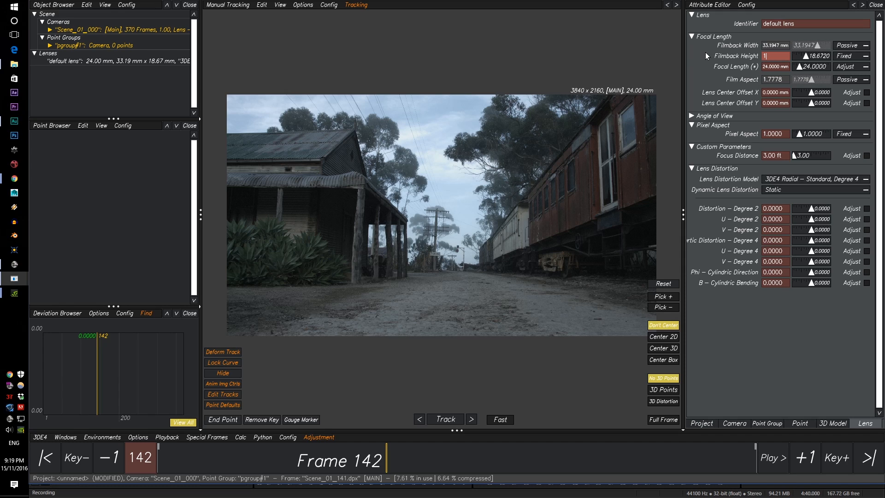
type("8")
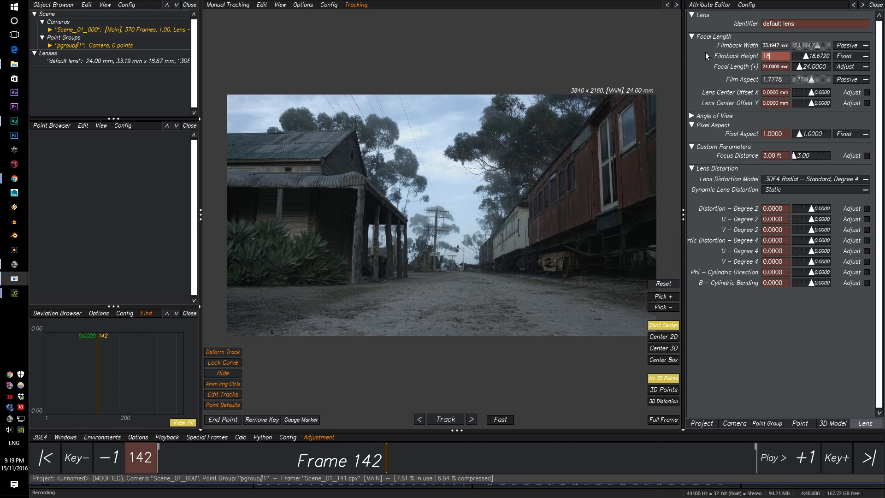
key("BackSpace")
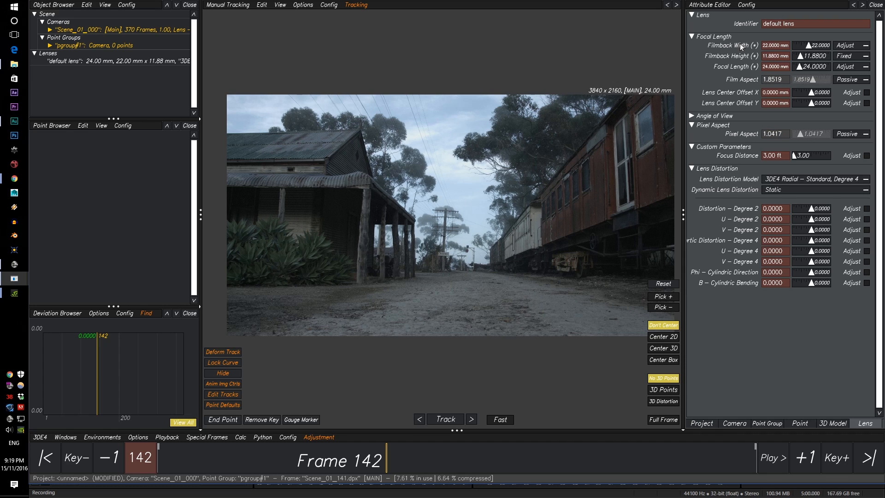
mouse_move(752, 66)
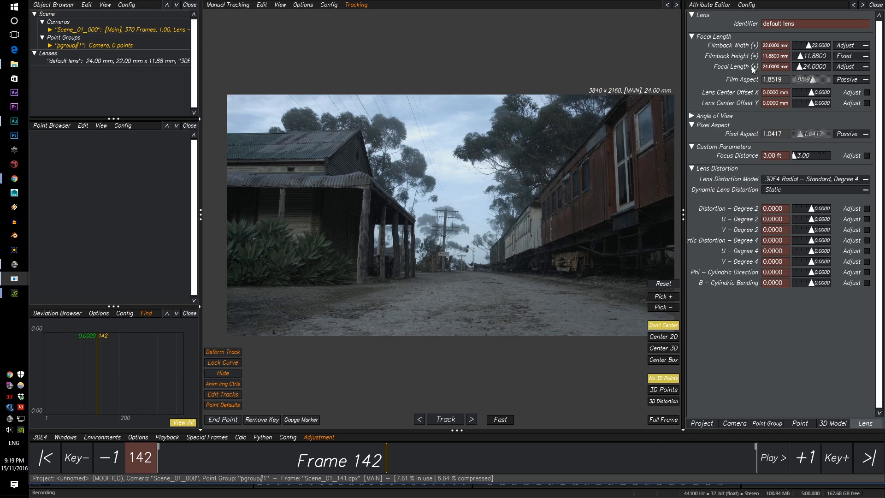
mouse_move(756, 106)
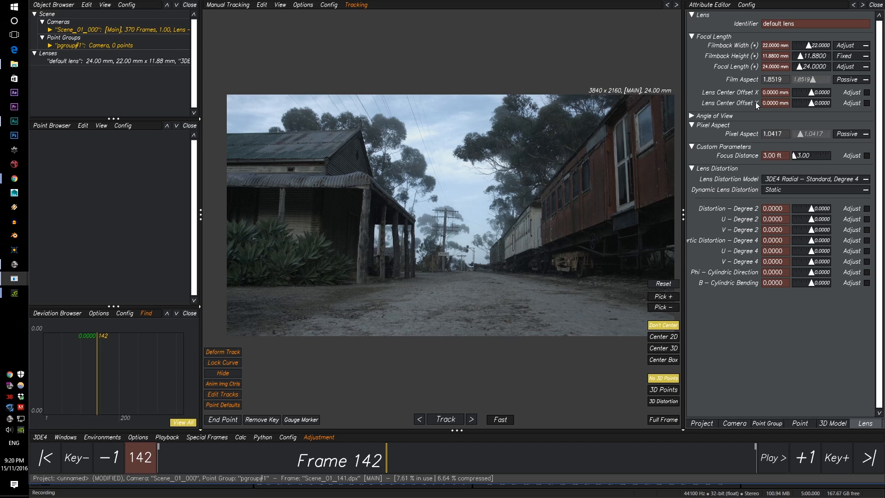